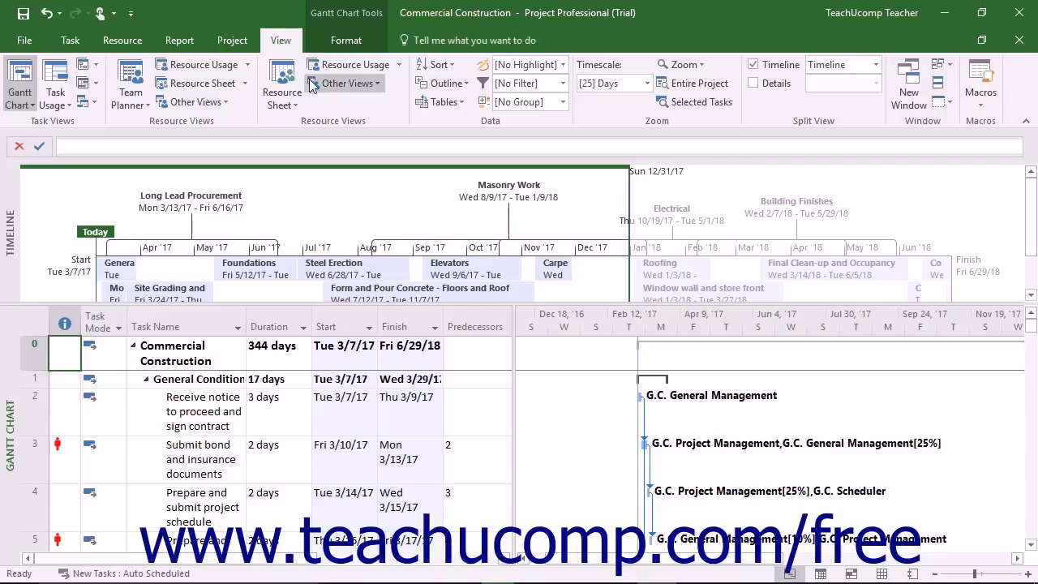
- Reach the Save As choices for the Commercial Construction project via the File view
{"action": "left_click", "coordinate": [28, 39]}
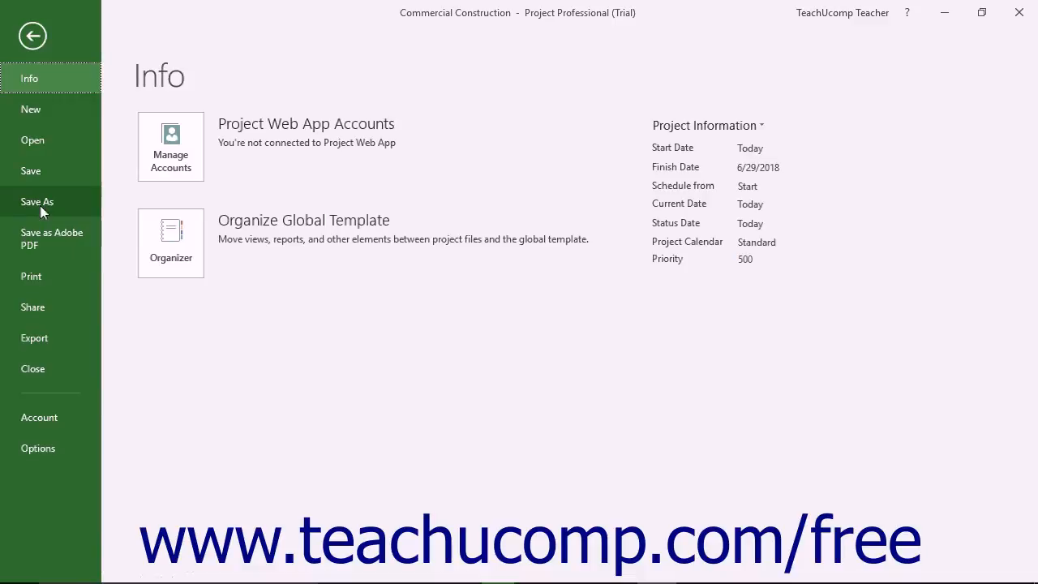
{"action": "left_click", "coordinate": [36, 201]}
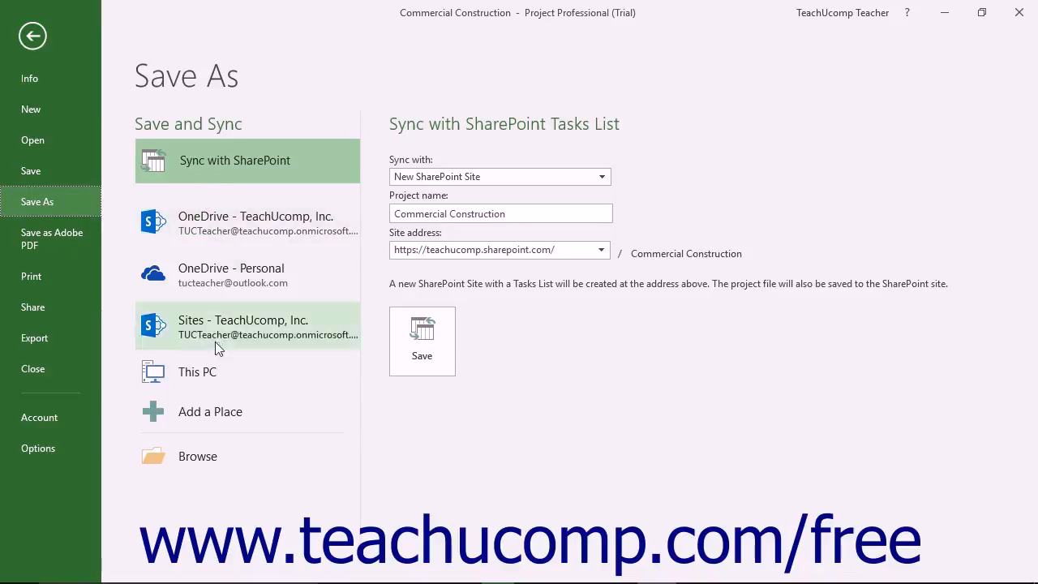
{"action": "mouse_move", "coordinate": [216, 420]}
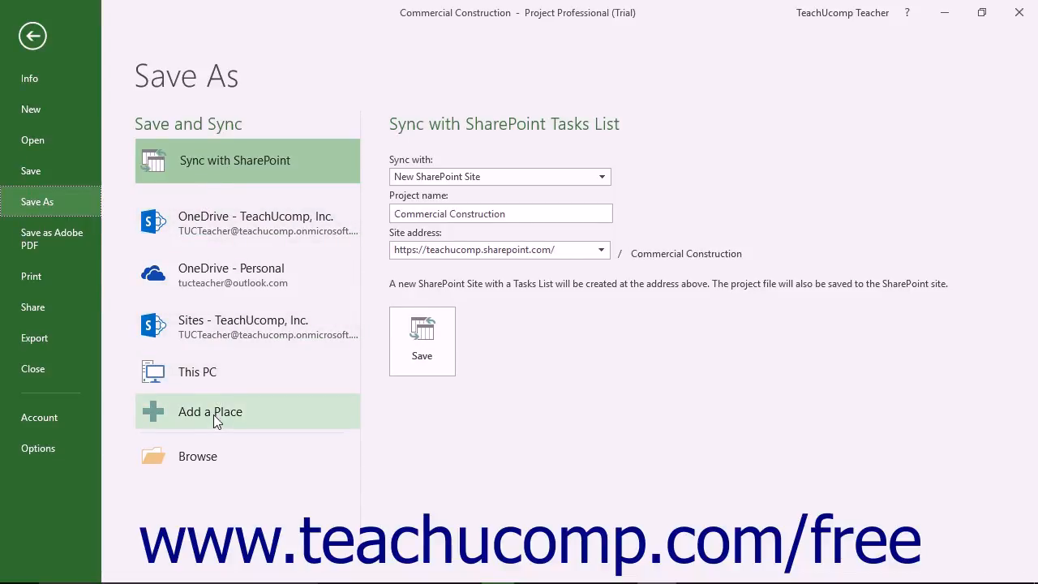
{"action": "mouse_move", "coordinate": [226, 345]}
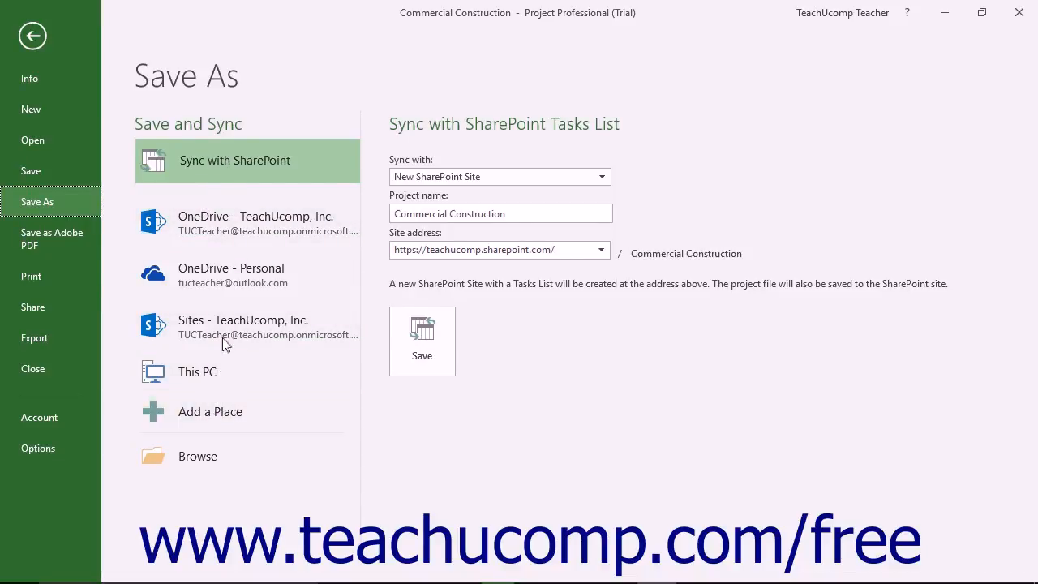
{"action": "mouse_move", "coordinate": [243, 234]}
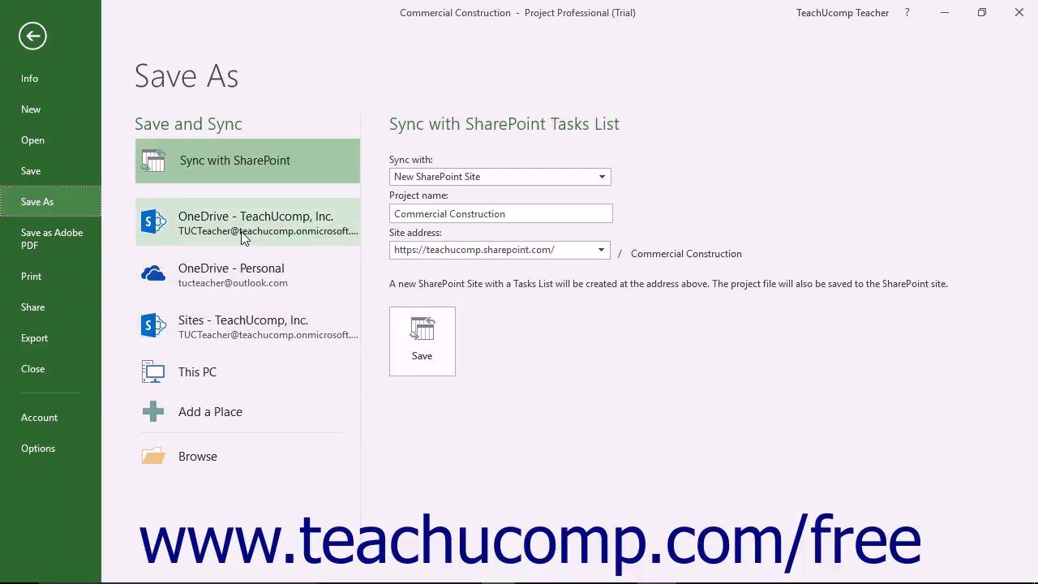
{"action": "mouse_move", "coordinate": [250, 187]}
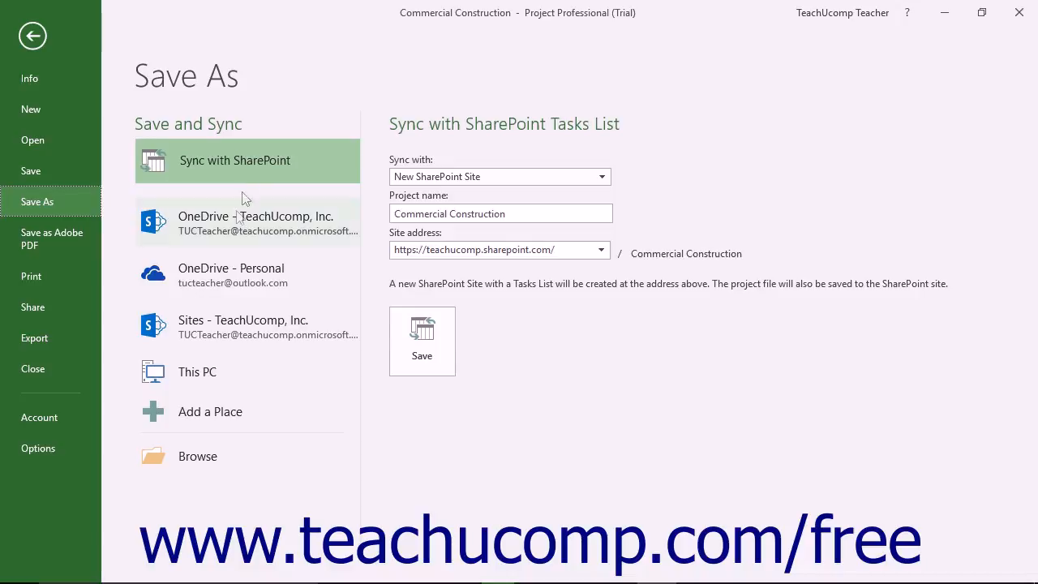
{"action": "mouse_move", "coordinate": [219, 376]}
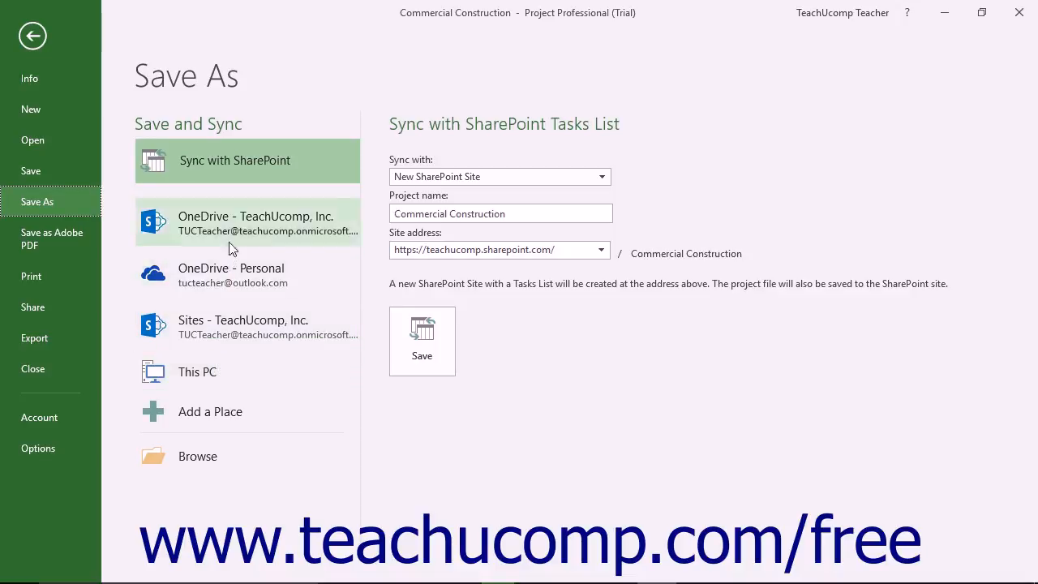
{"action": "mouse_move", "coordinate": [233, 245]}
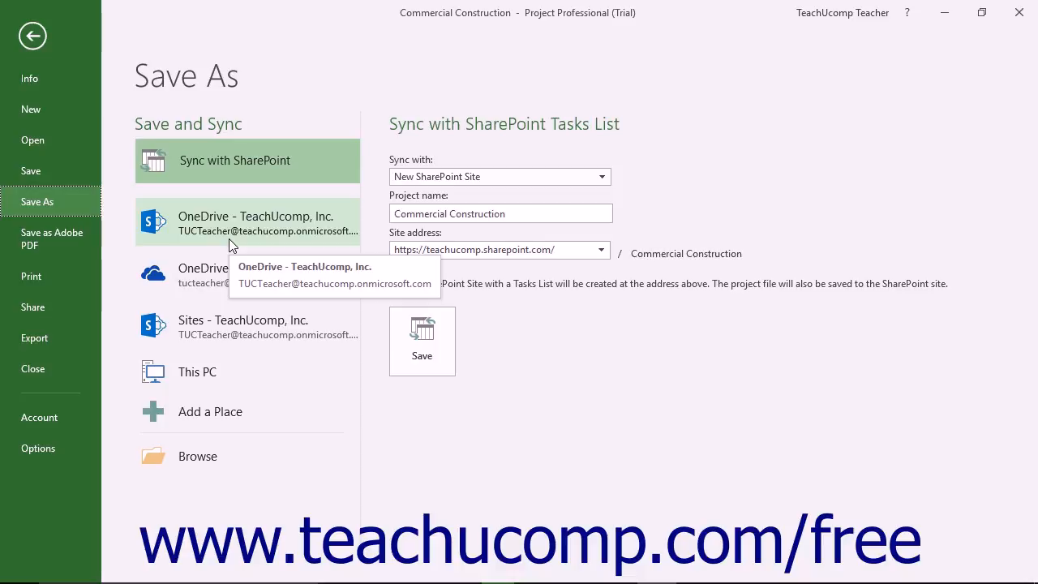
{"action": "mouse_move", "coordinate": [215, 373]}
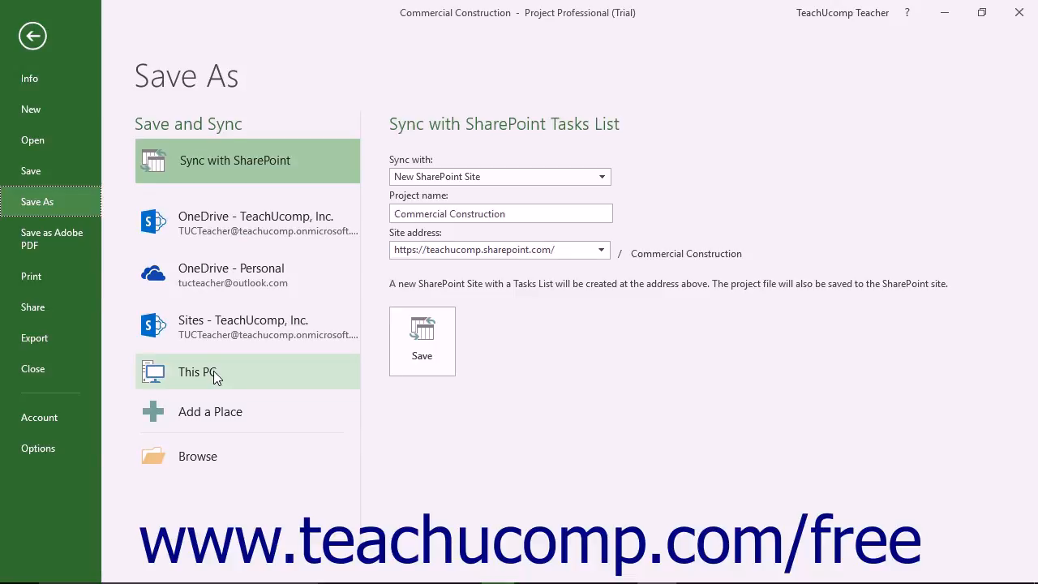
- Choose This PC to list recent local folders such as Documents and Desktop
{"action": "left_click", "coordinate": [199, 372]}
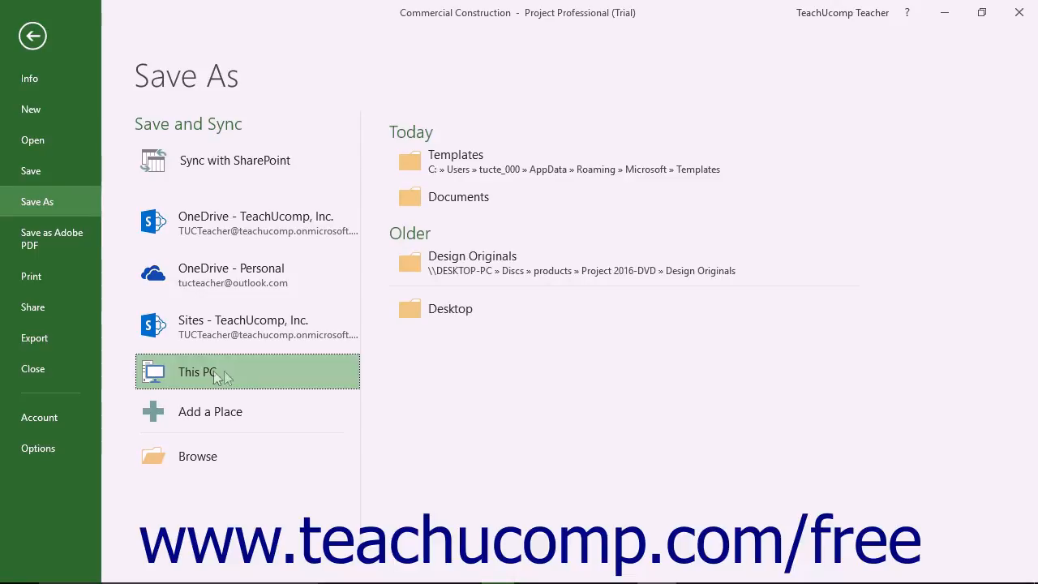
{"action": "mouse_move", "coordinate": [440, 307]}
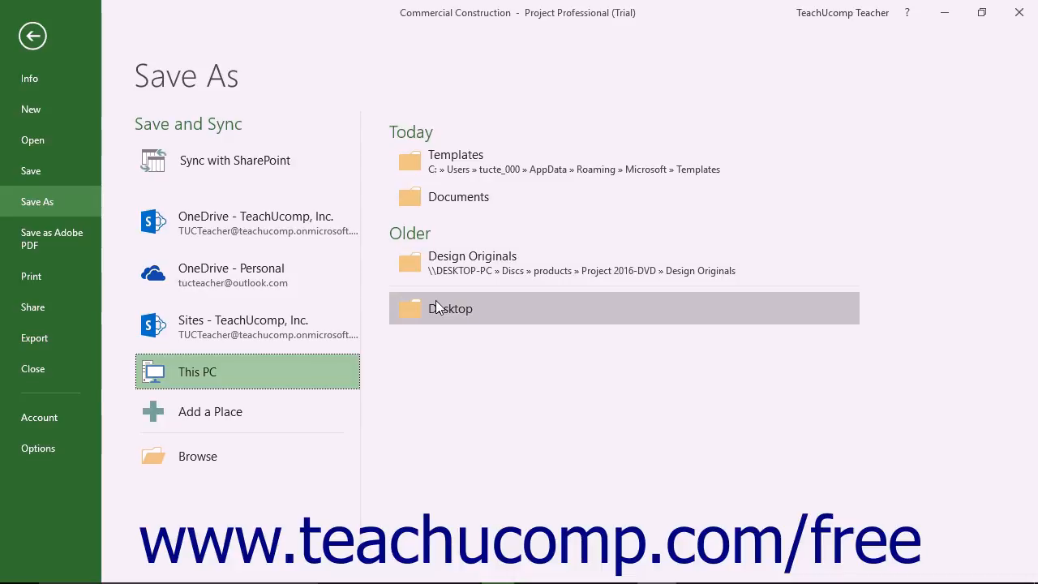
{"action": "mouse_move", "coordinate": [439, 309]}
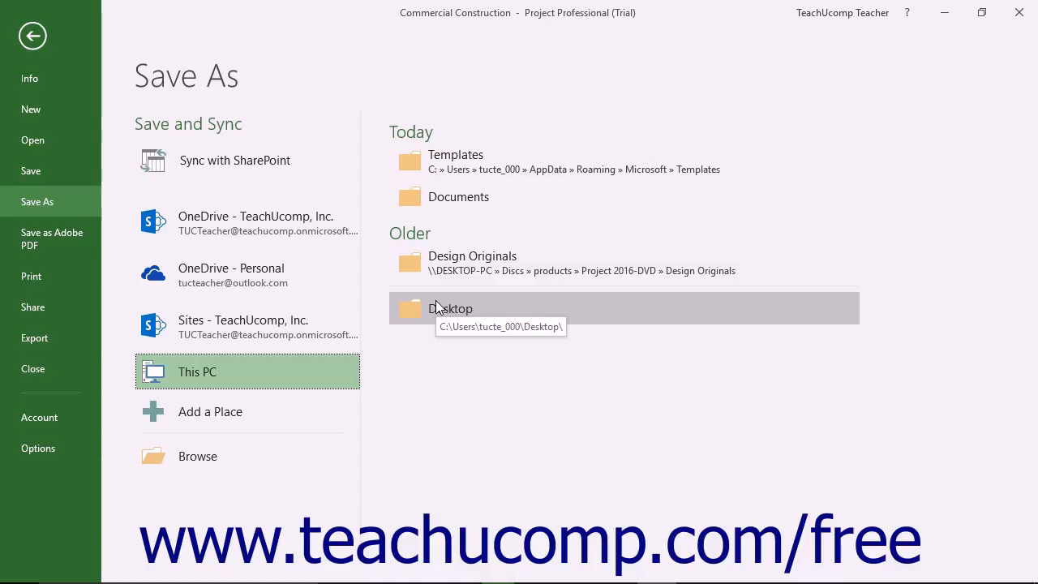
{"action": "mouse_move", "coordinate": [210, 468]}
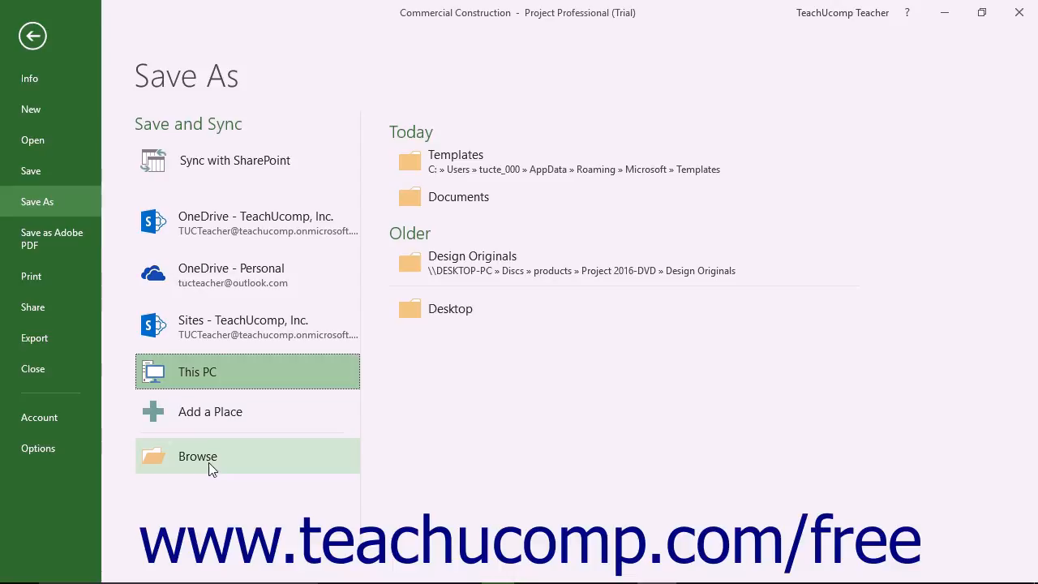
- Browse to the Documents folder and select the whole file name for replacement
{"action": "left_click", "coordinate": [197, 457]}
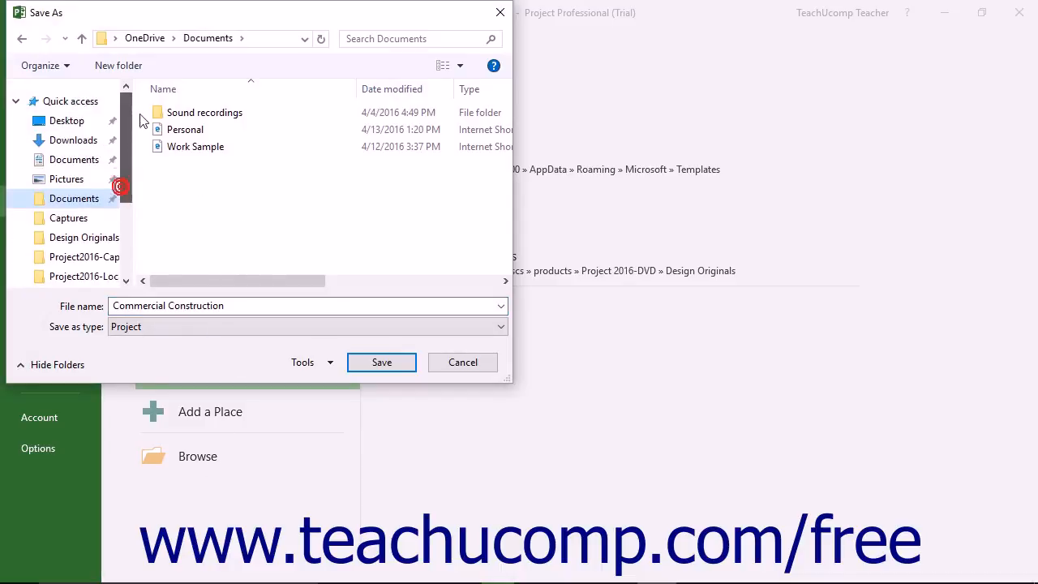
{"action": "left_click", "coordinate": [73, 159]}
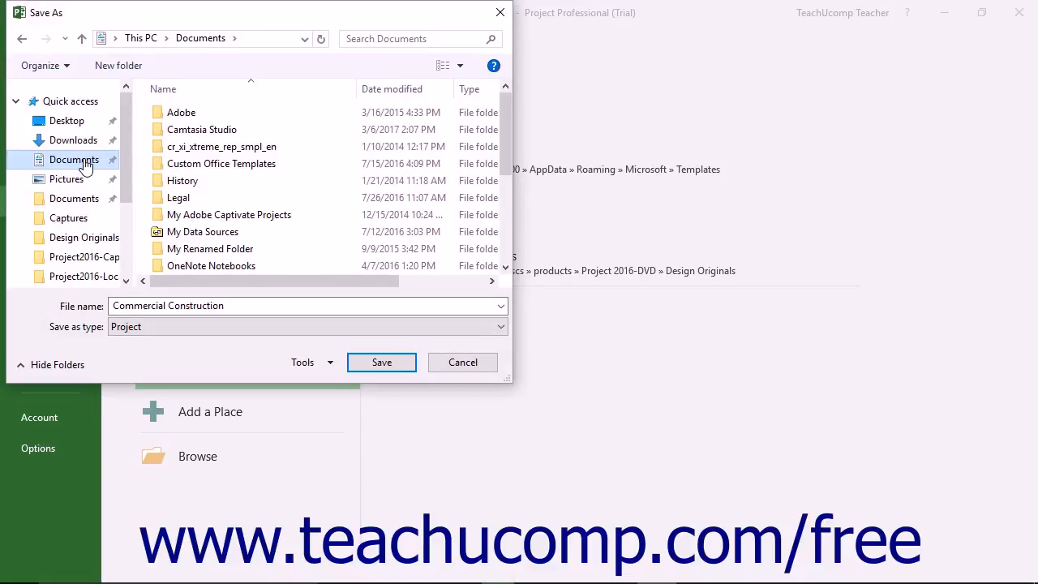
{"action": "left_click", "coordinate": [235, 305]}
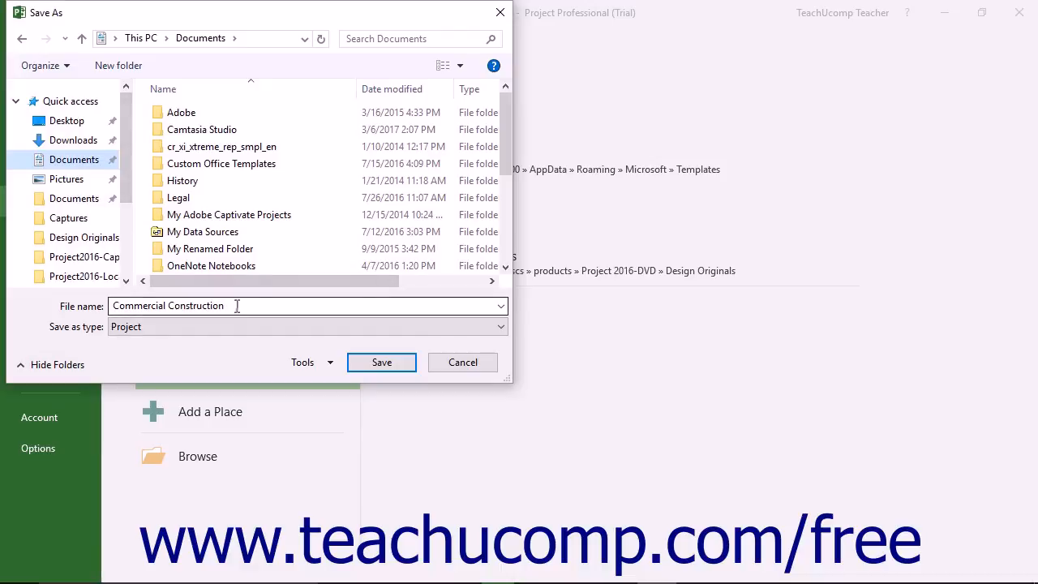
{"action": "triple_click", "coordinate": [168, 305]}
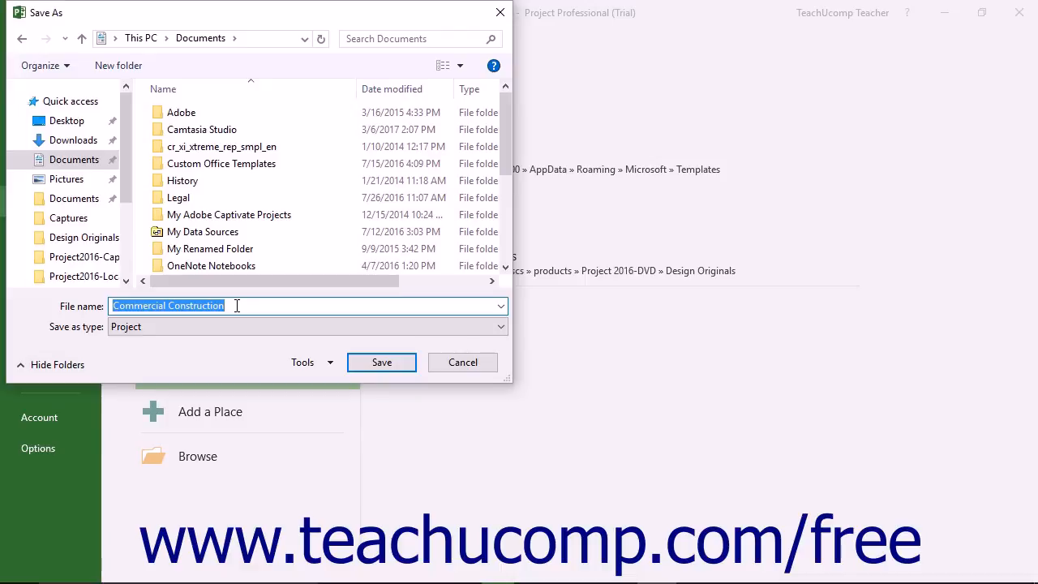
{"action": "mouse_move", "coordinate": [257, 232]}
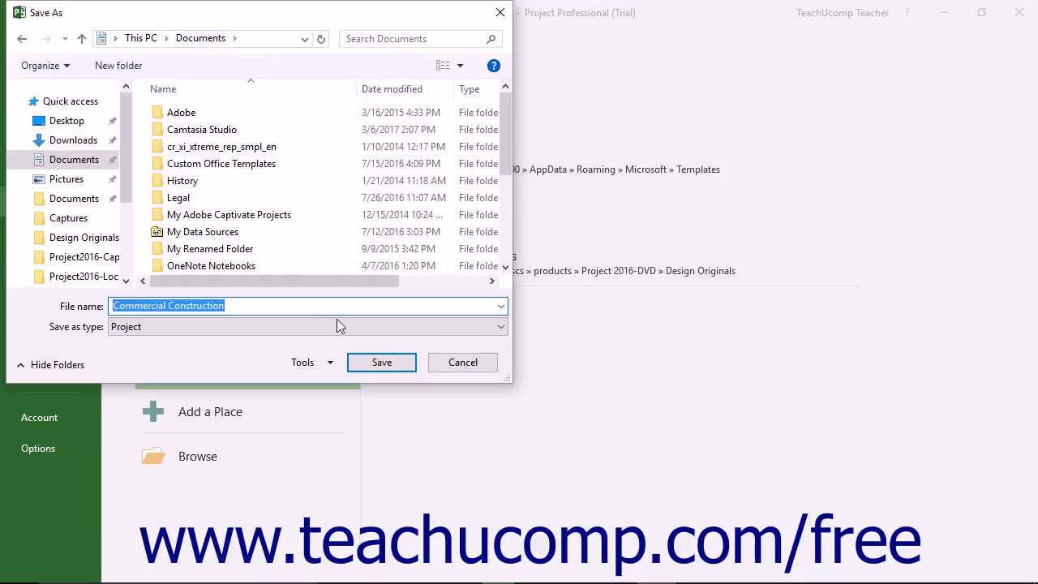
{"action": "mouse_move", "coordinate": [381, 361]}
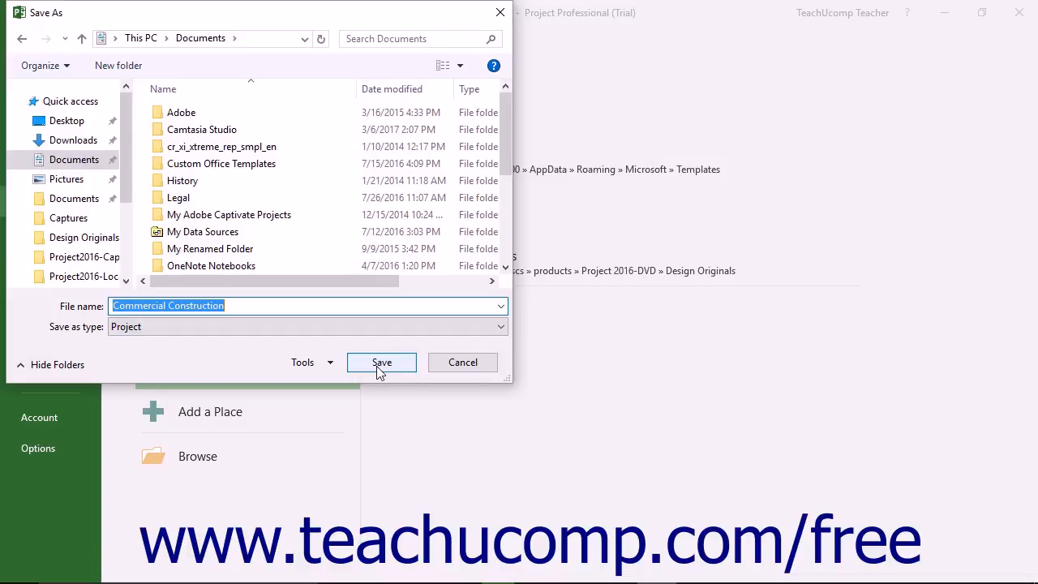
- Save the project as Commercial Construction in Documents and return to the Gantt chart
{"action": "left_click", "coordinate": [381, 361]}
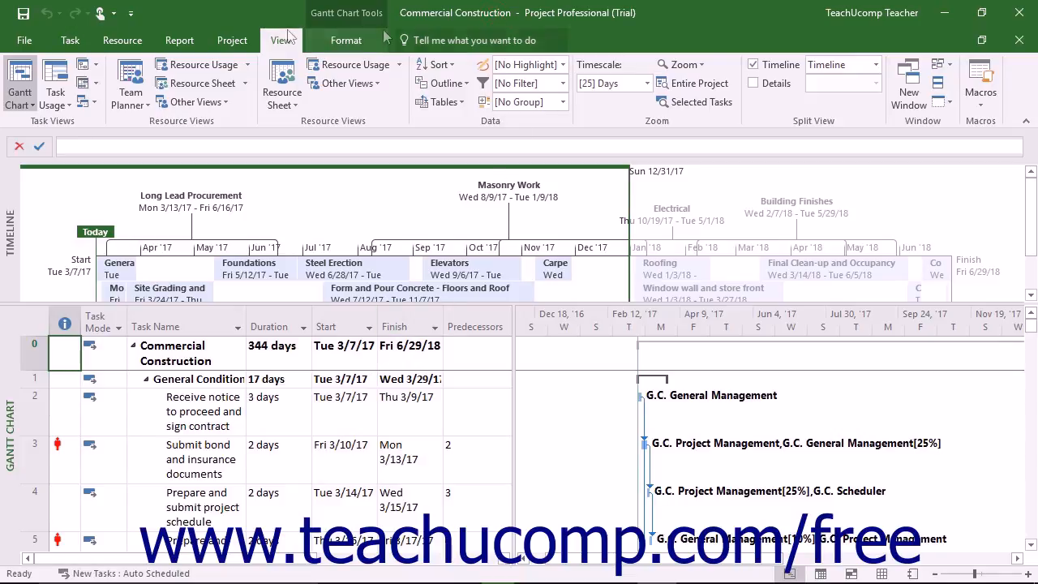
{"action": "mouse_move", "coordinate": [12, 14]}
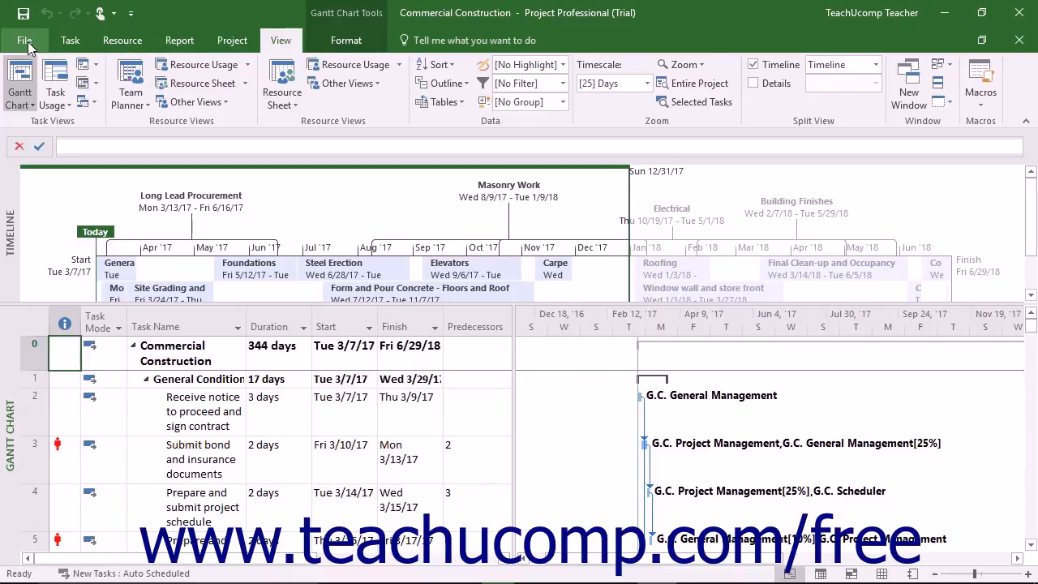
{"action": "left_click", "coordinate": [30, 38]}
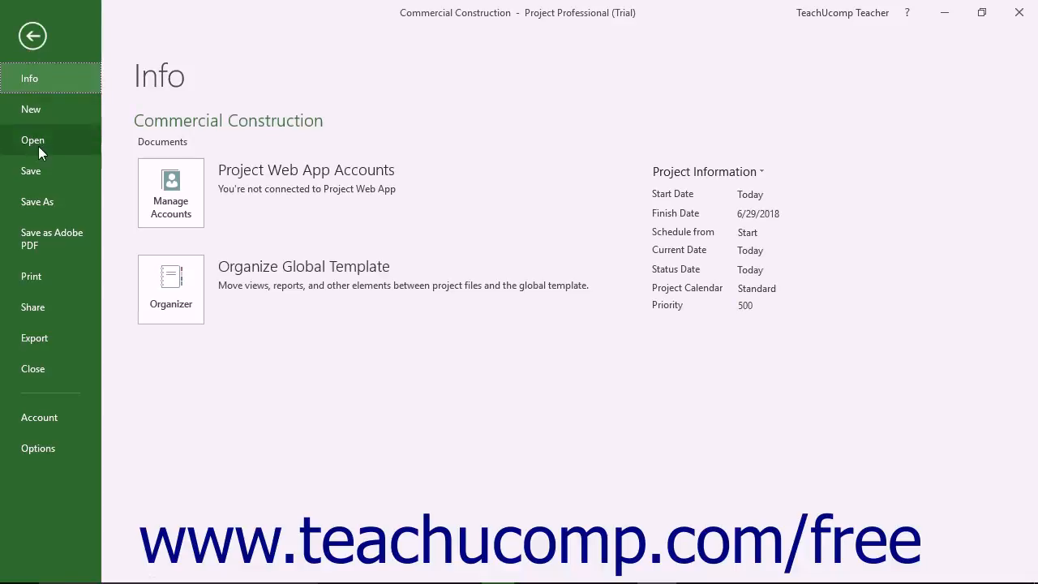
{"action": "left_click", "coordinate": [33, 35]}
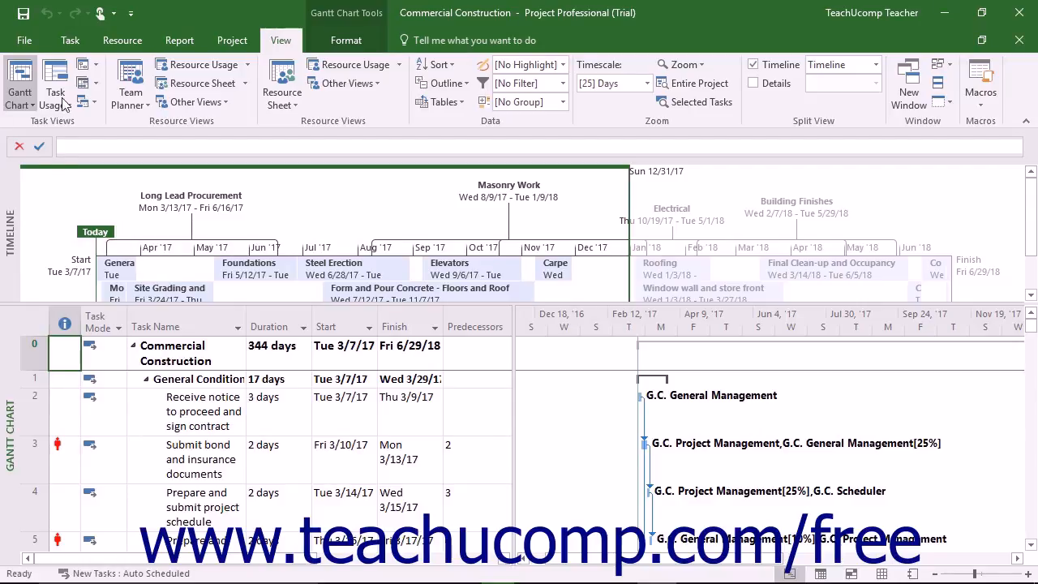
- In Save As, keep syncing with a New SharePoint Site and select the project name Commercial Construction
{"action": "left_click", "coordinate": [27, 39]}
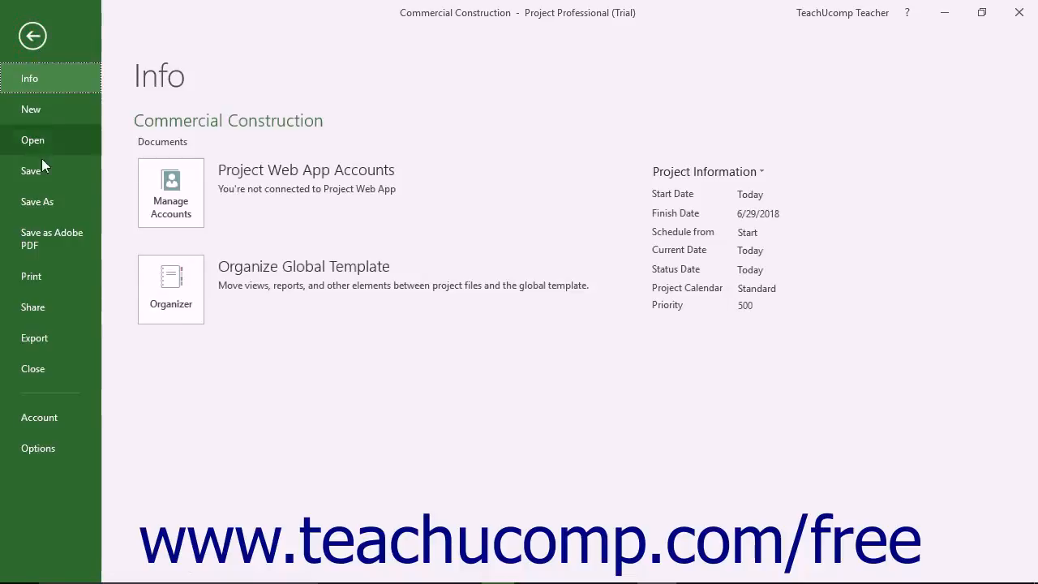
{"action": "left_click", "coordinate": [37, 201]}
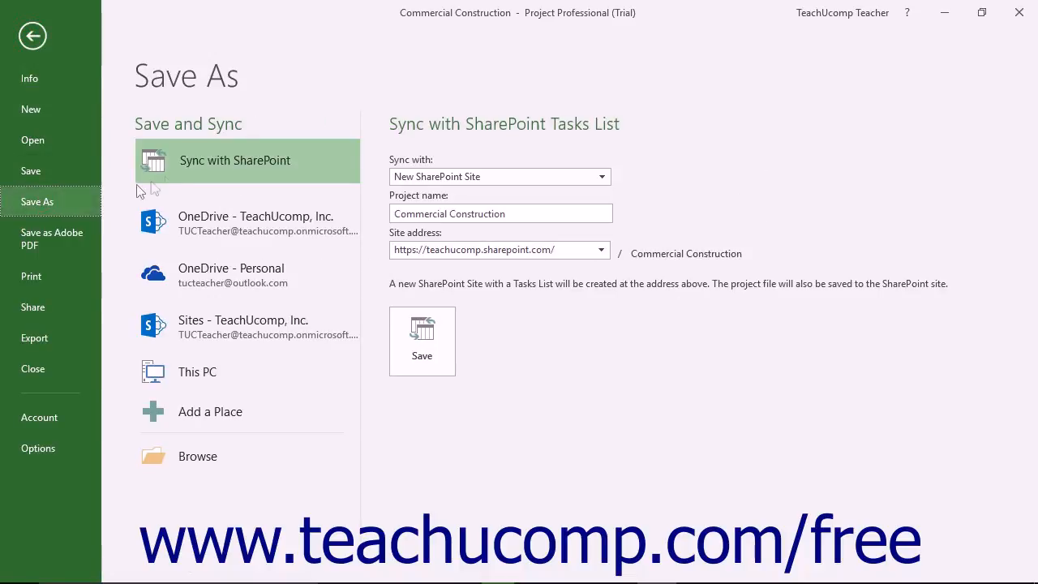
{"action": "mouse_move", "coordinate": [195, 168]}
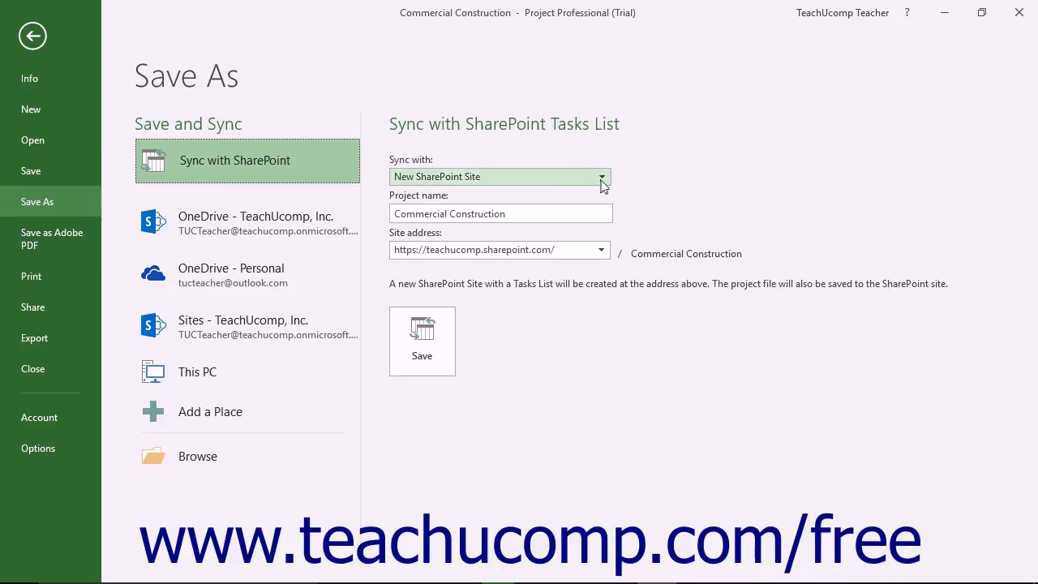
{"action": "left_click", "coordinate": [601, 177]}
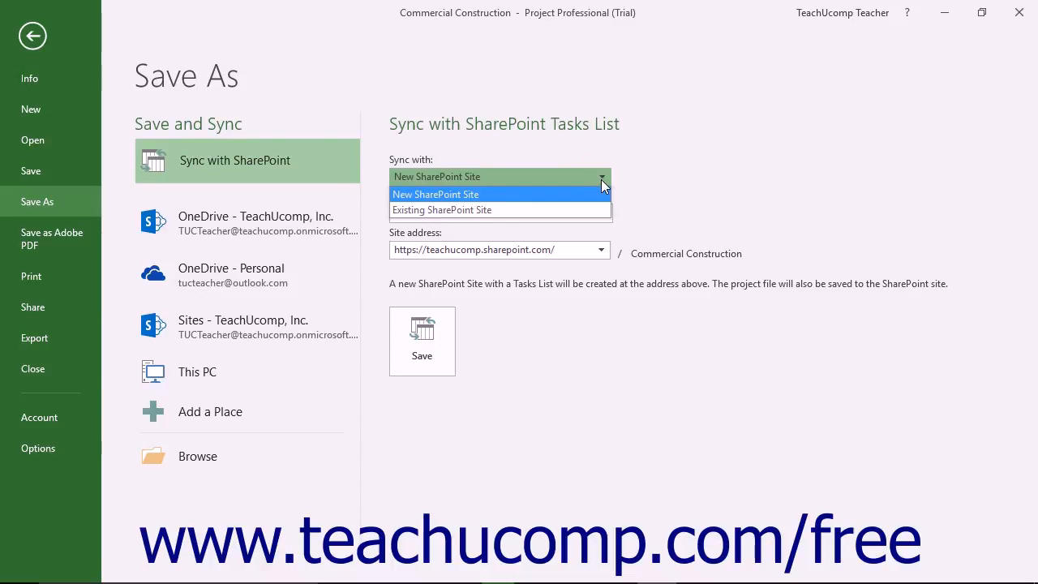
{"action": "left_click", "coordinate": [435, 194]}
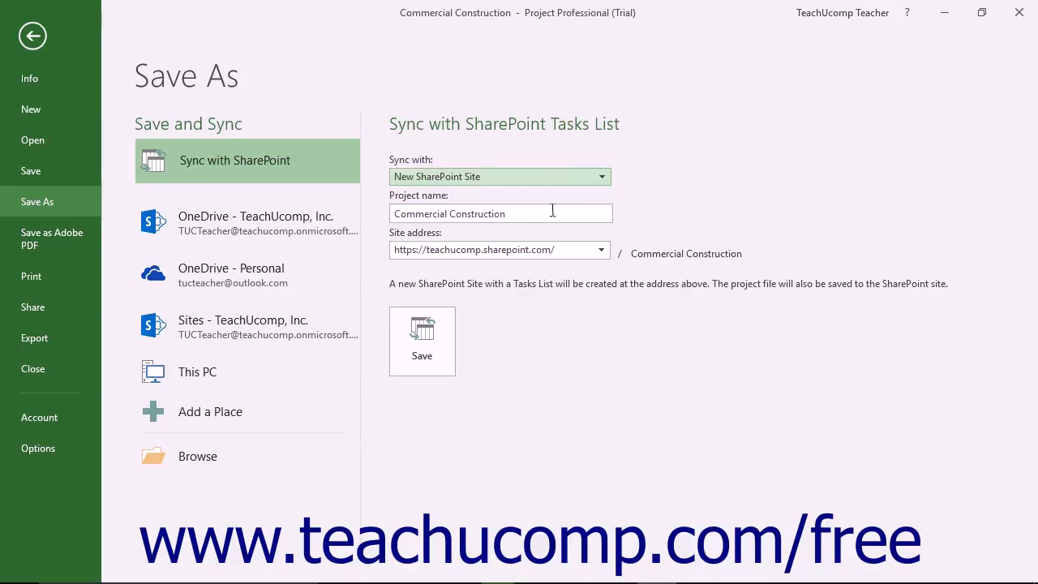
{"action": "double_click", "coordinate": [448, 213]}
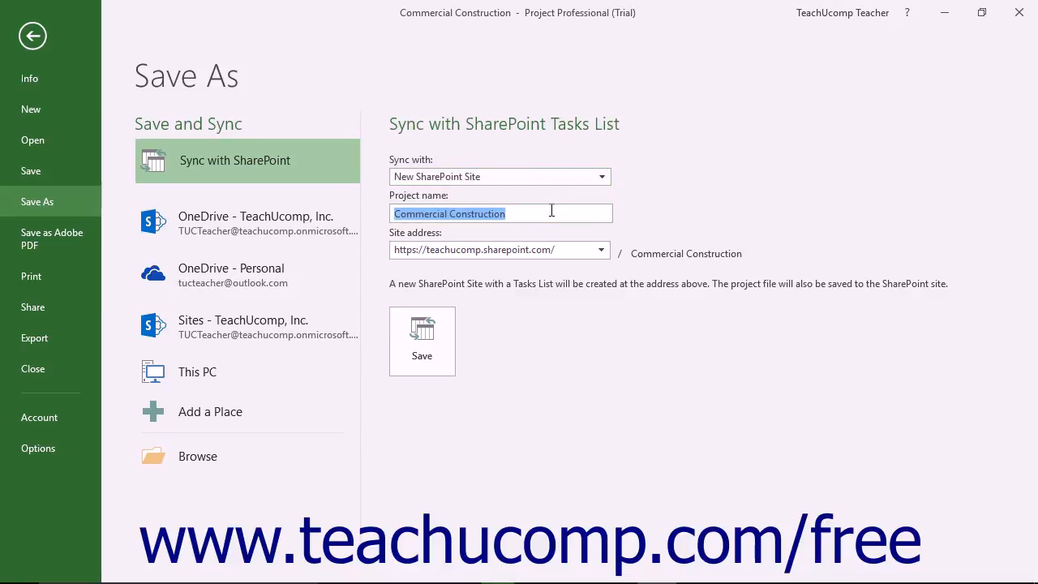
{"action": "mouse_move", "coordinate": [547, 249]}
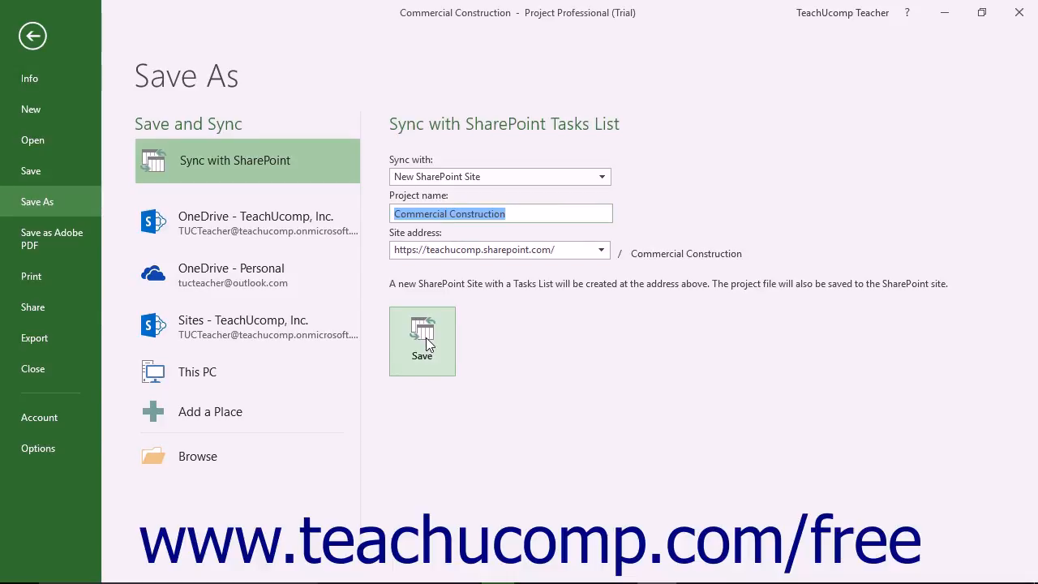
{"action": "mouse_move", "coordinate": [512, 283]}
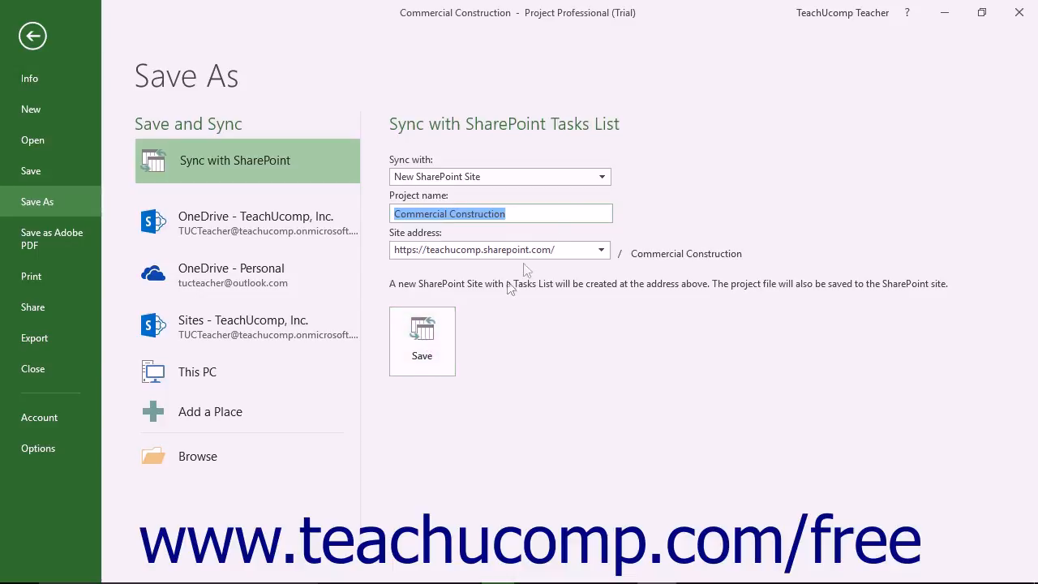
- Switch the sync target to an Existing SharePoint Site, showing site address and tasks list
{"action": "left_click", "coordinate": [599, 176]}
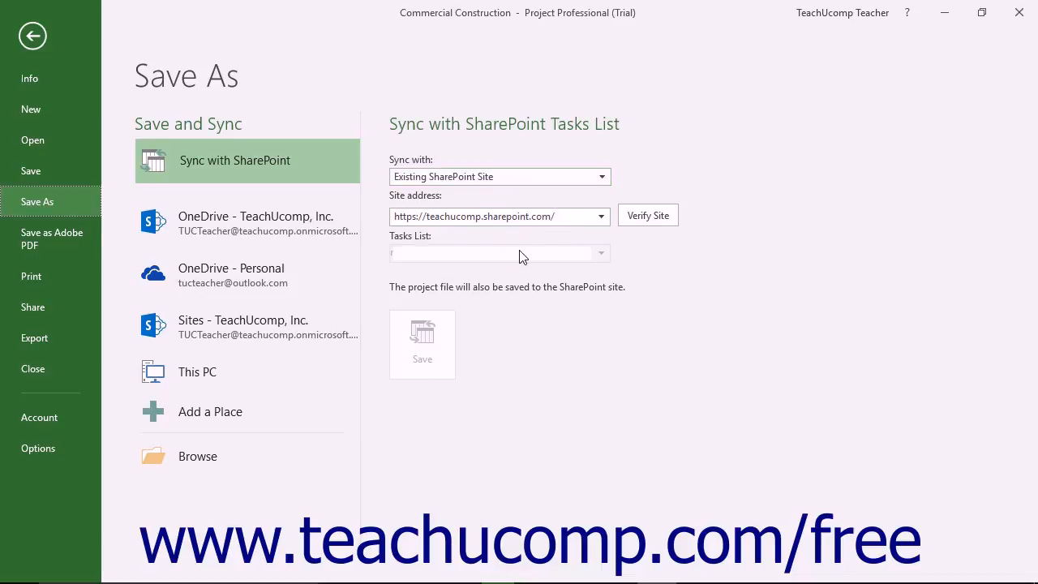
{"action": "mouse_move", "coordinate": [444, 334]}
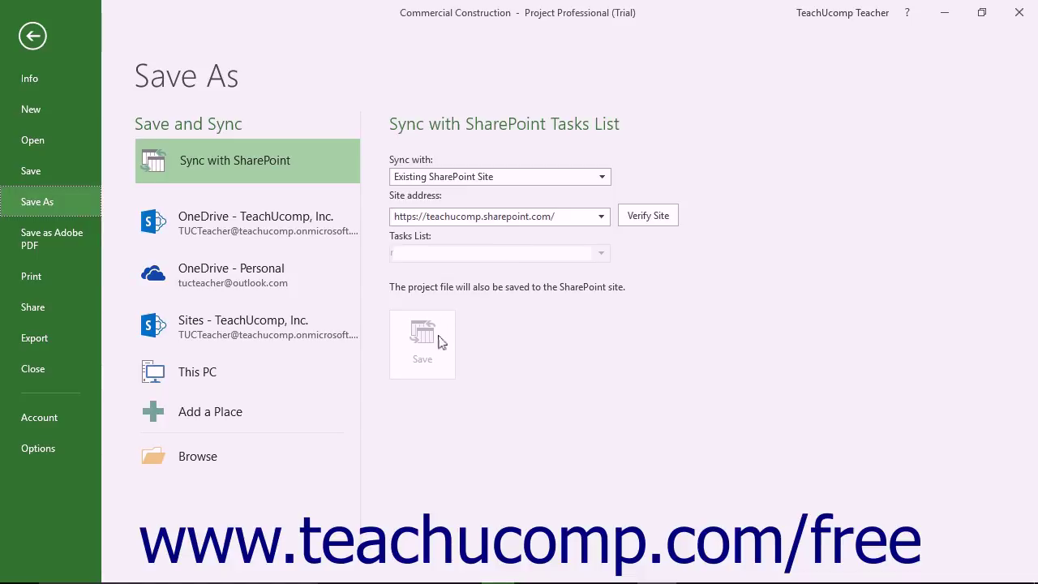